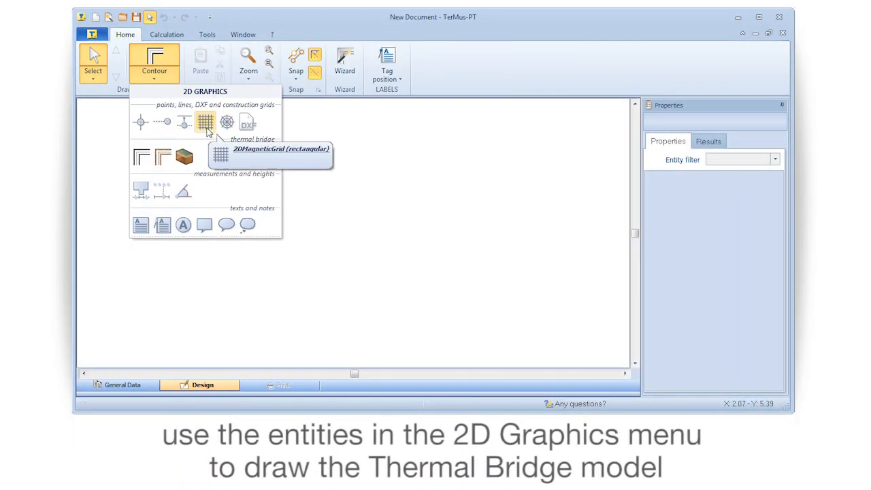
{"action": "mouse_move", "coordinate": [214, 163]}
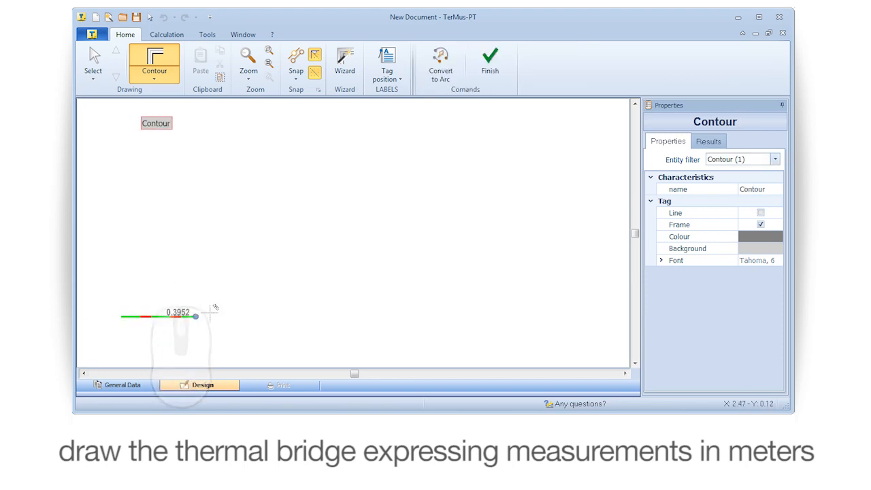
Draw the next contour segment out to its length in metres.
{"action": "left_click_drag", "start_coordinate": [196, 316], "coordinate": [488, 317]}
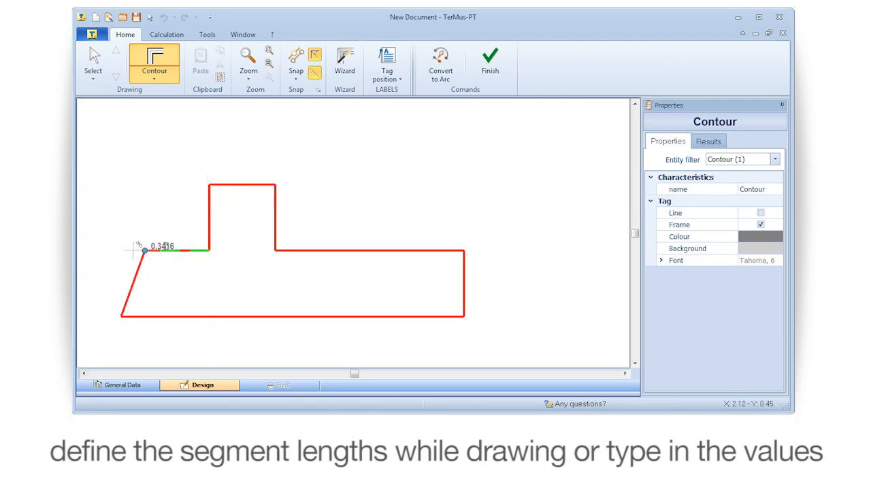
Finish the contour and drag its nodes into a closed T-shaped outline with a narrow block on a wide base.
{"action": "left_click", "coordinate": [489, 57]}
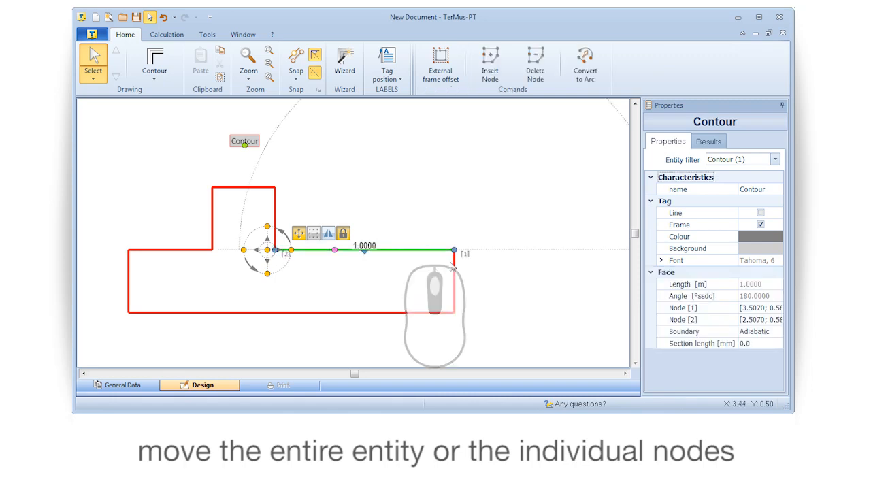
{"action": "left_click_drag", "start_coordinate": [454, 252], "coordinate": [337, 141]}
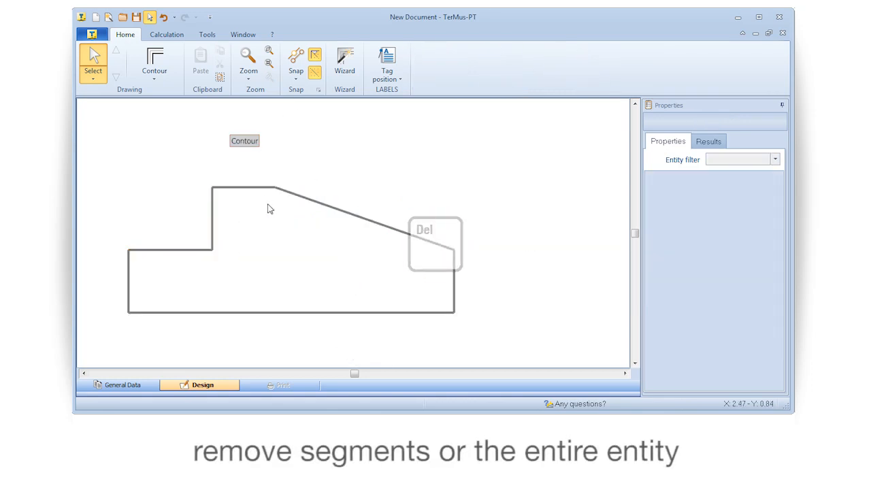
{"action": "right_click", "coordinate": [333, 208]}
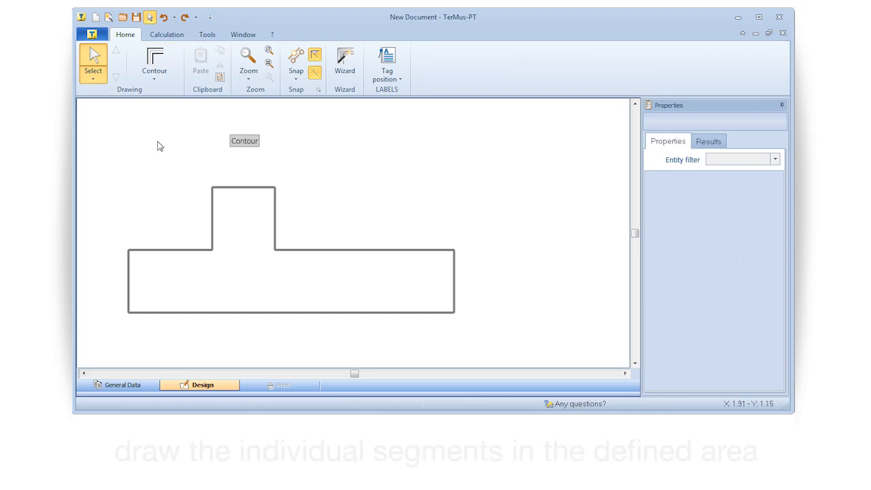
Draw a layer region filling the upright block, then list the 2D graphics entities.
{"action": "left_click", "coordinate": [154, 62]}
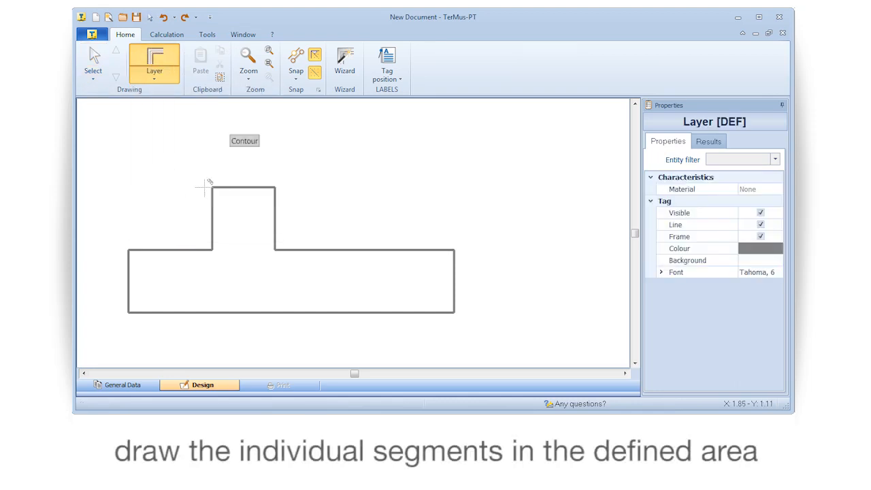
{"action": "left_click", "coordinate": [123, 250]}
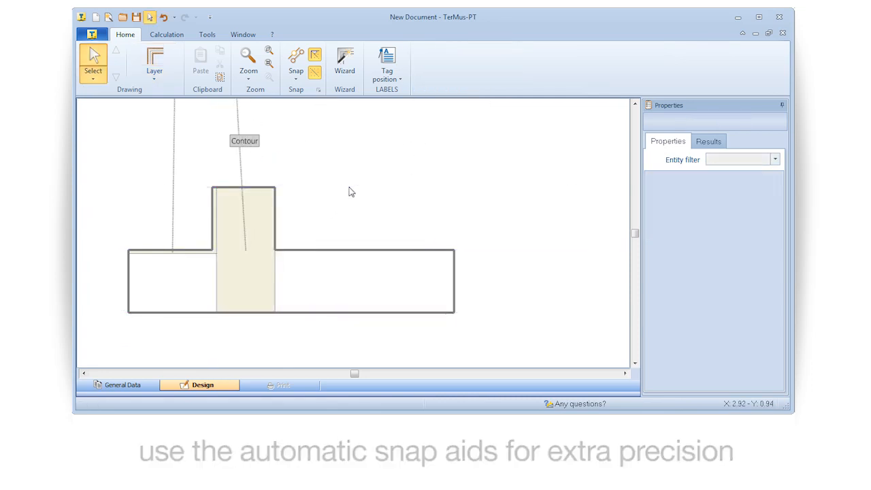
{"action": "left_click", "coordinate": [154, 65]}
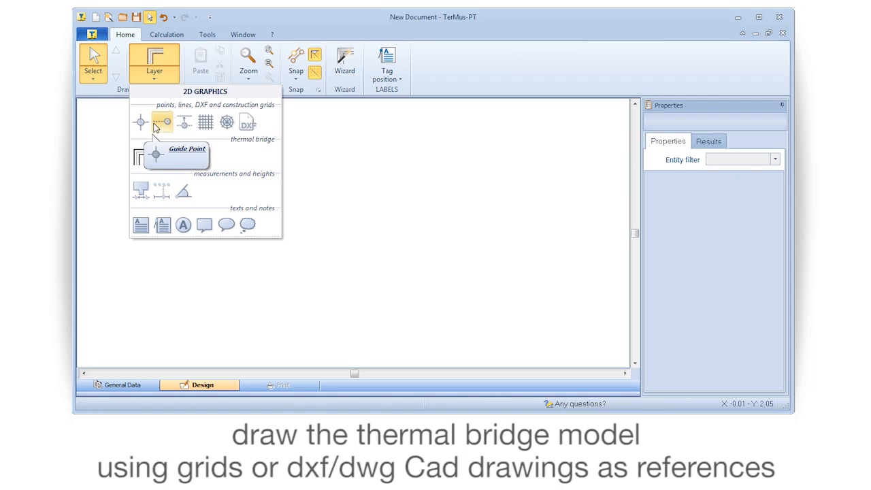
Import Cladding_Pilar_30x50.dwg as a reference drawing at dimension factor 1 and place it on the canvas.
{"action": "left_click", "coordinate": [247, 122]}
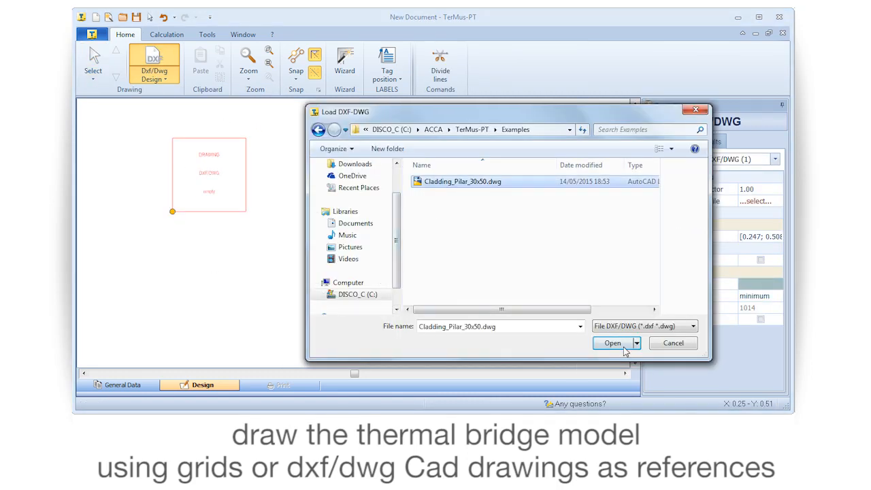
{"action": "left_click", "coordinate": [613, 343]}
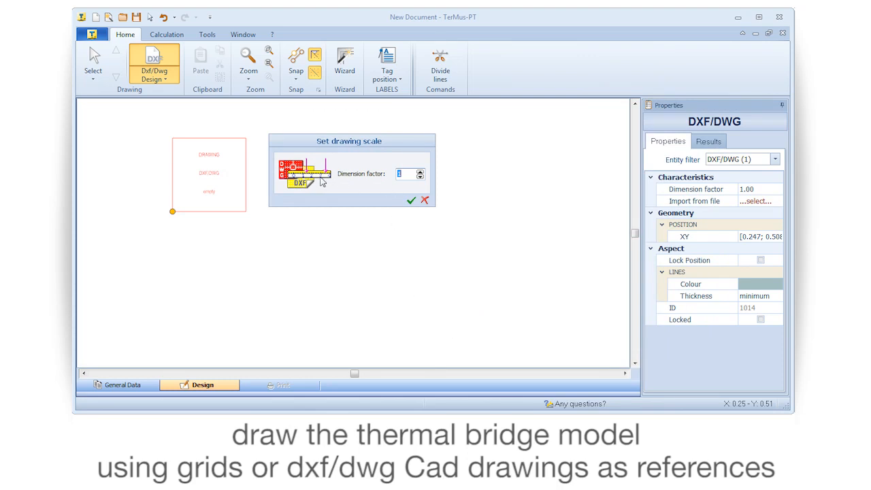
{"action": "left_click", "coordinate": [411, 200]}
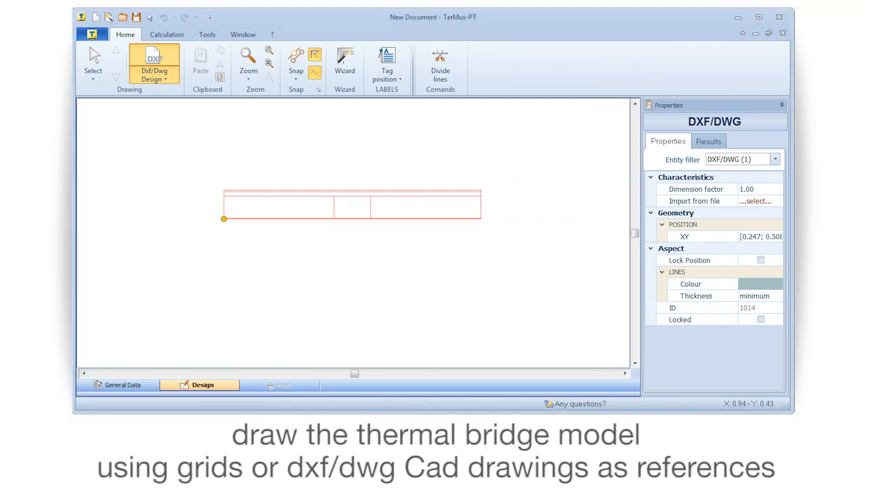
{"action": "left_click", "coordinate": [93, 62]}
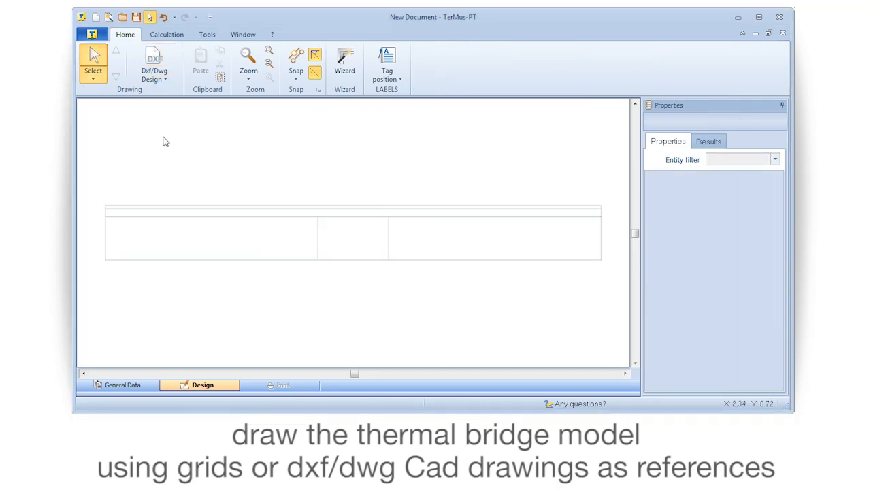
Start tracing a contour over the imported drawing's outline, placing its first corners.
{"action": "left_click", "coordinate": [154, 62]}
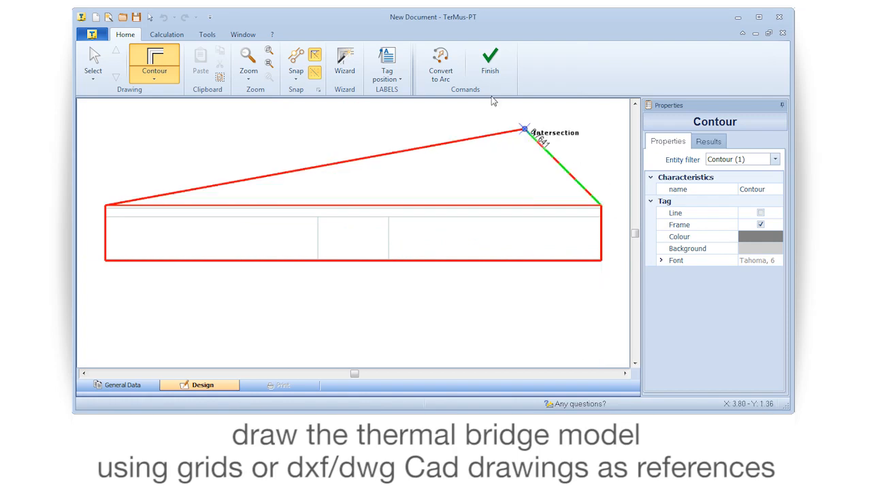
{"action": "left_click", "coordinate": [490, 60]}
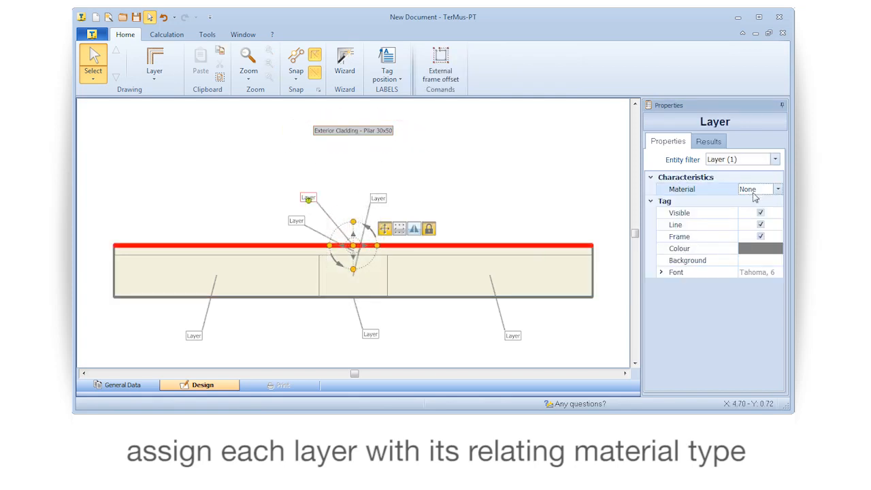
Assign lime mortar to the top layer, extruded polystyrene foam to the second and concrete to the central pillar.
{"action": "left_click", "coordinate": [775, 189]}
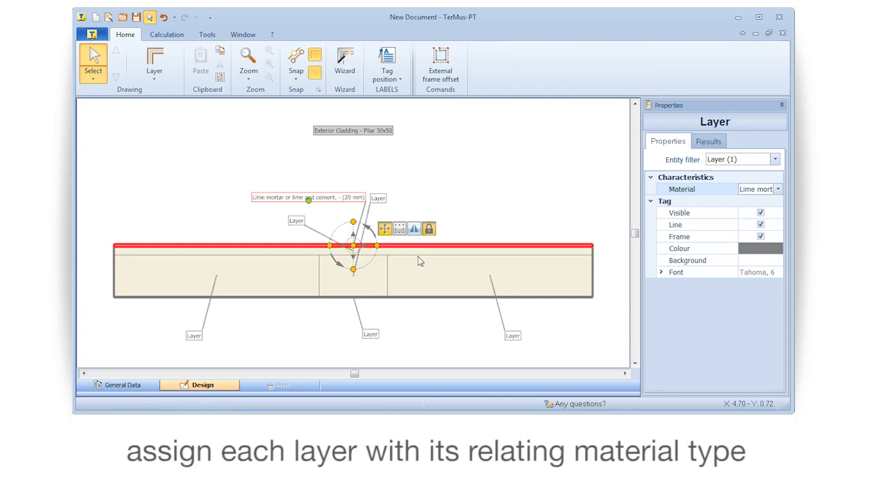
{"action": "left_click_drag", "start_coordinate": [306, 197], "coordinate": [247, 170]}
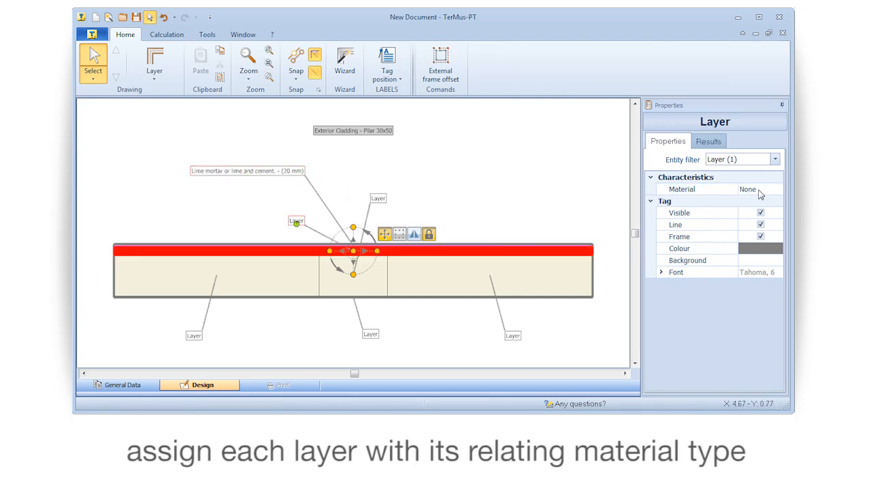
{"action": "left_click", "coordinate": [774, 188]}
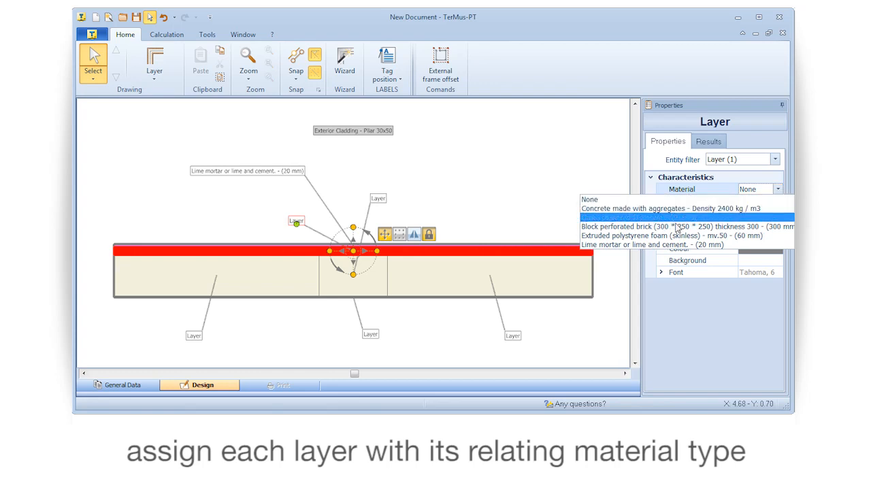
{"action": "left_click", "coordinate": [670, 236]}
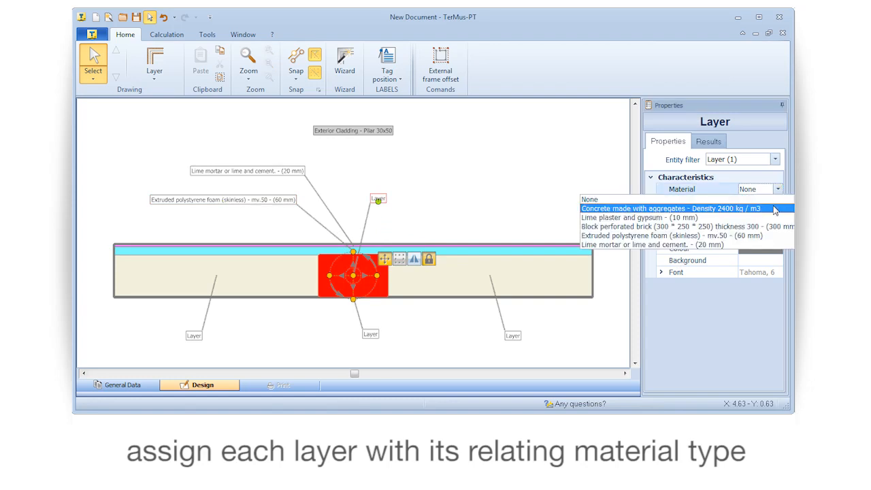
{"action": "left_click", "coordinate": [671, 208]}
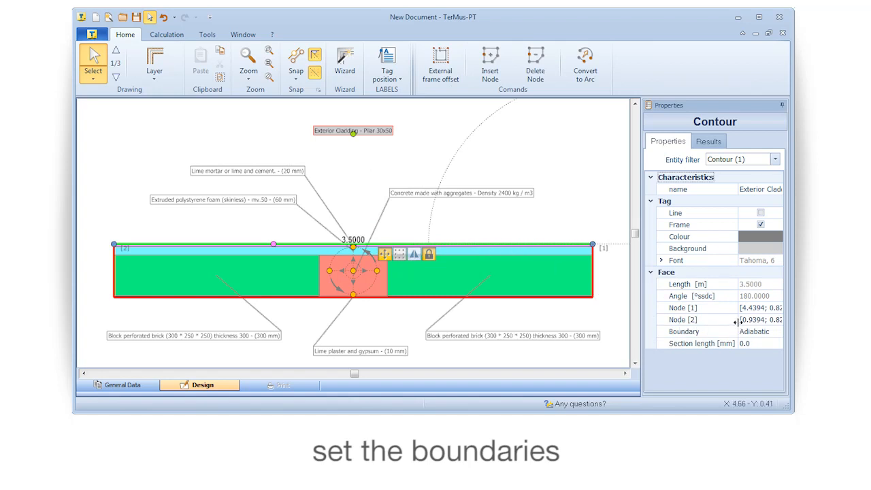
Set the top edge as an External boundary and the bottom edge as an Internal boundary.
{"action": "left_click", "coordinate": [778, 332]}
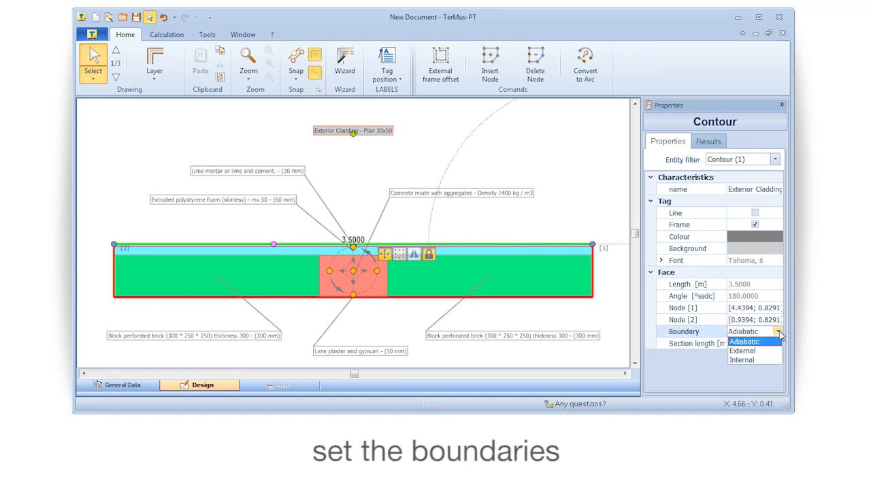
{"action": "left_click", "coordinate": [741, 350]}
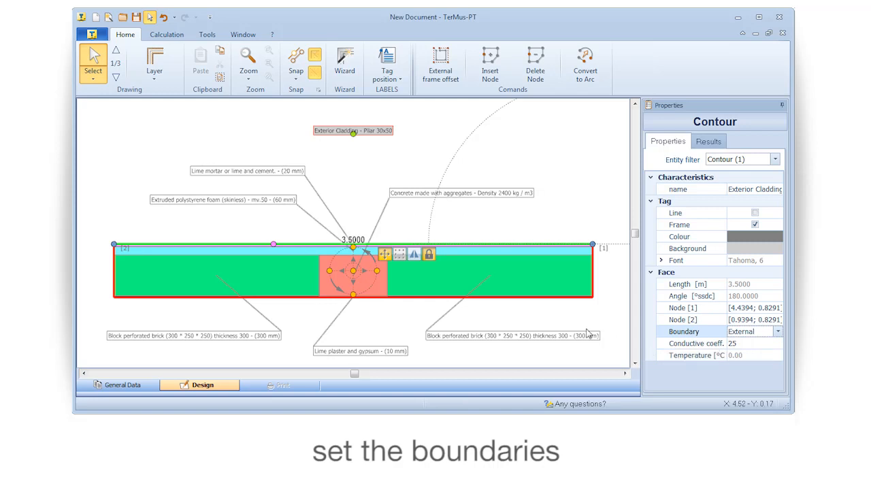
{"action": "left_click", "coordinate": [775, 332]}
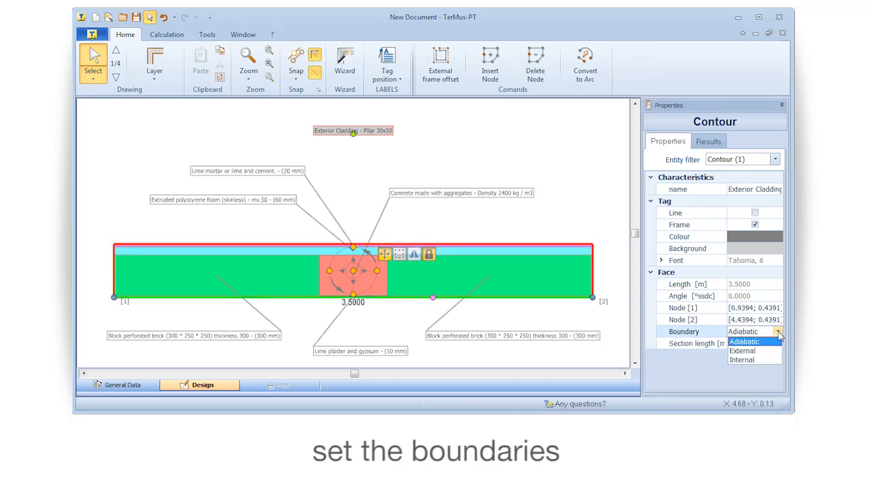
{"action": "left_click", "coordinate": [742, 359]}
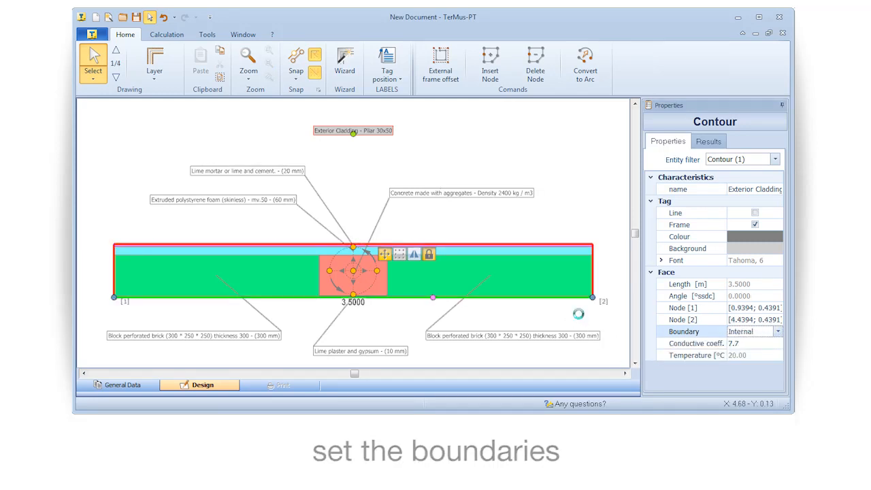